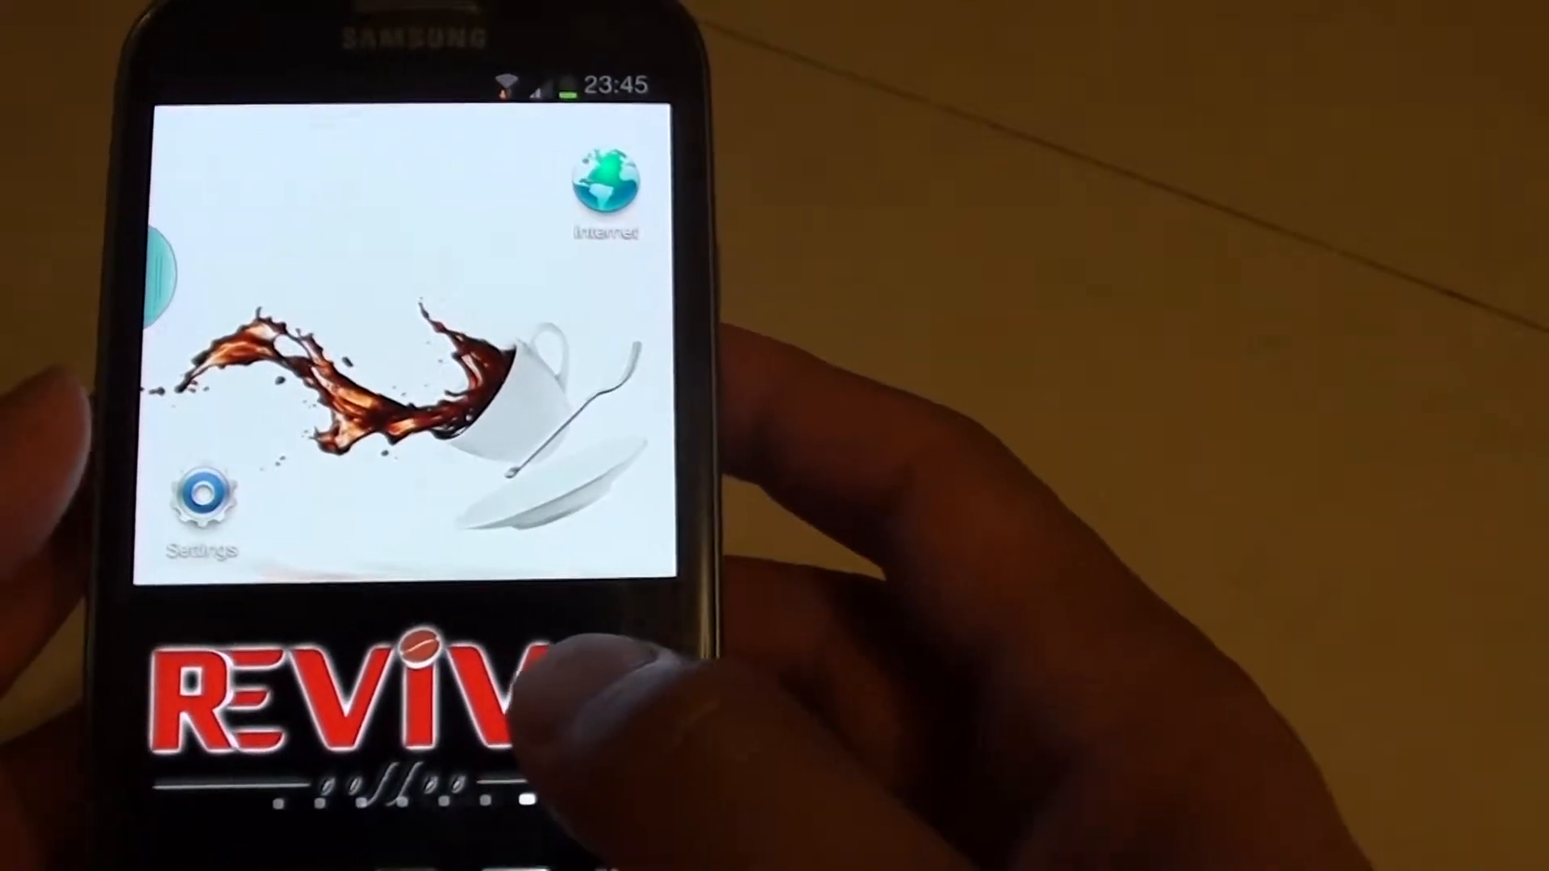
Step: Launch Settings from the home screen and reach the Personal section listing Security
left_click(202, 498)
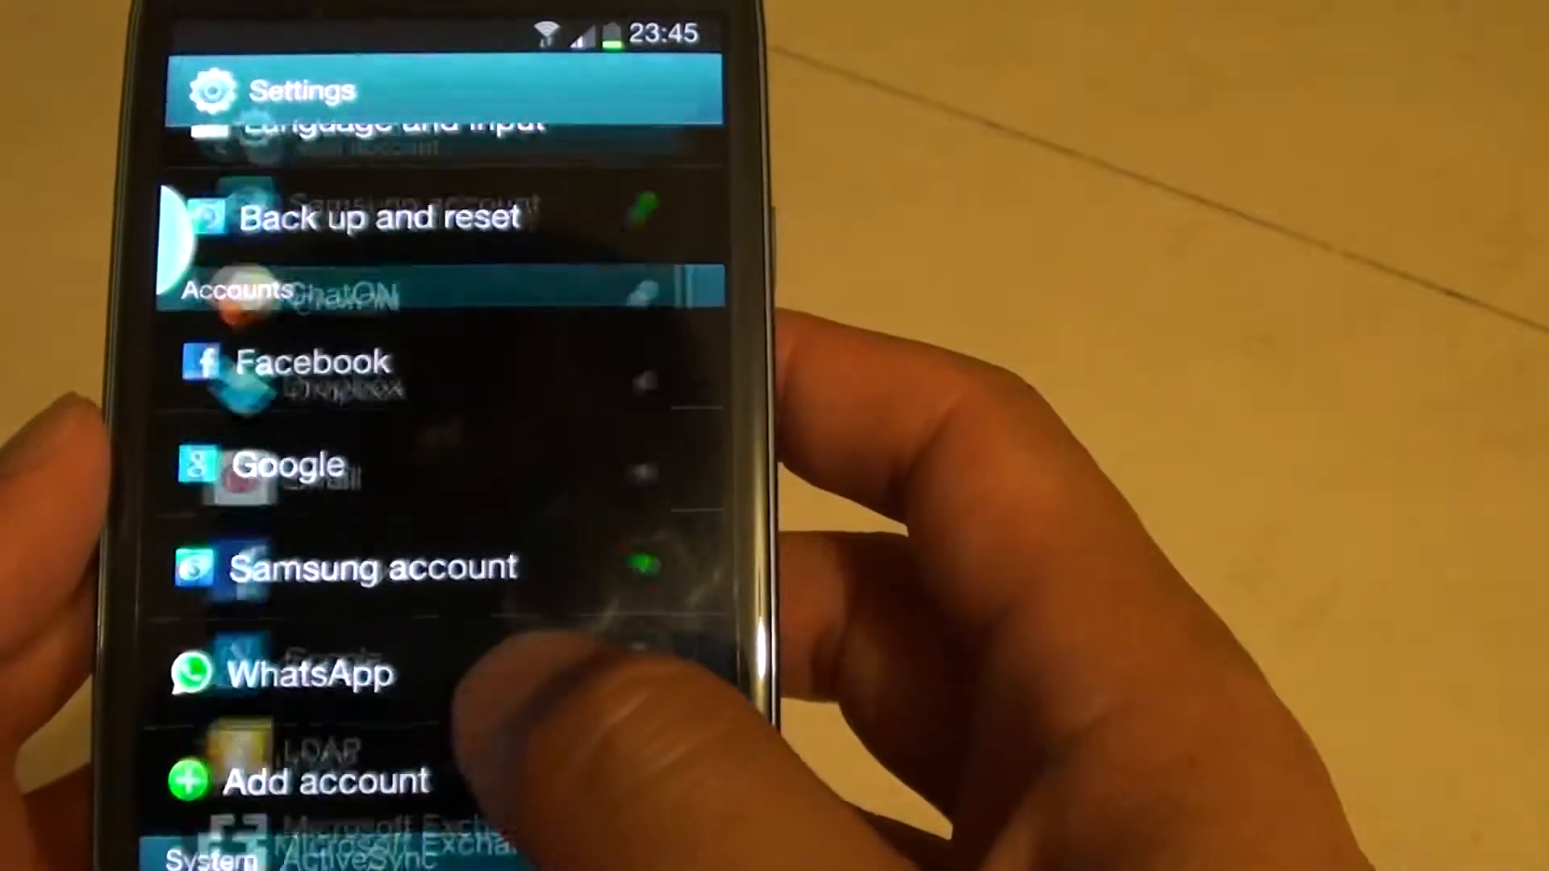
left_click(326, 780)
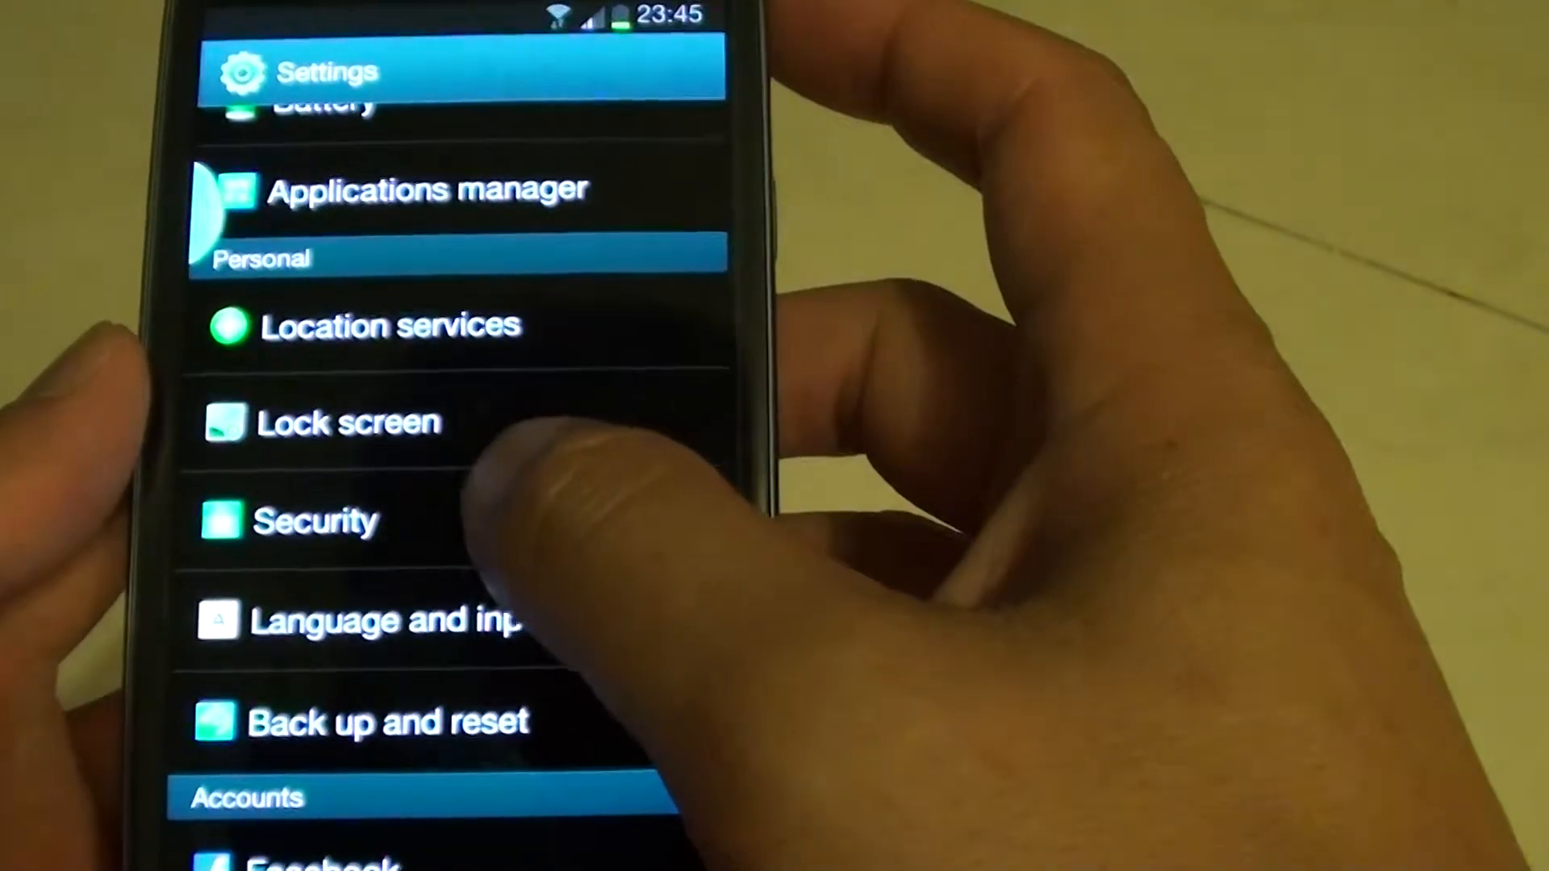
Step: Go to Security and choose Remote controls under Find my mobile
left_click(316, 520)
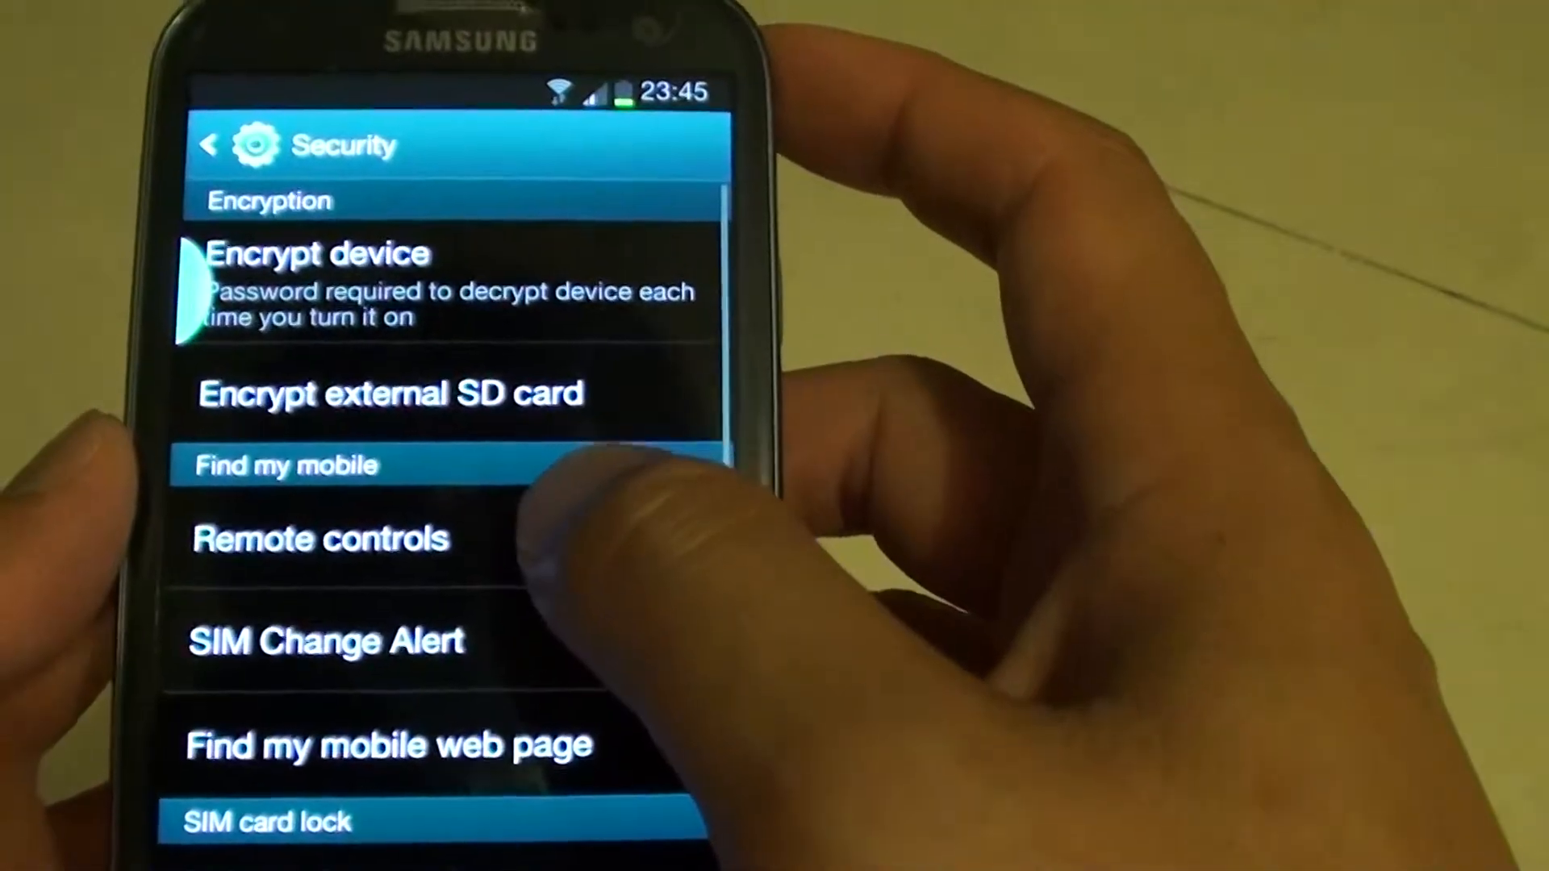
left_click(318, 538)
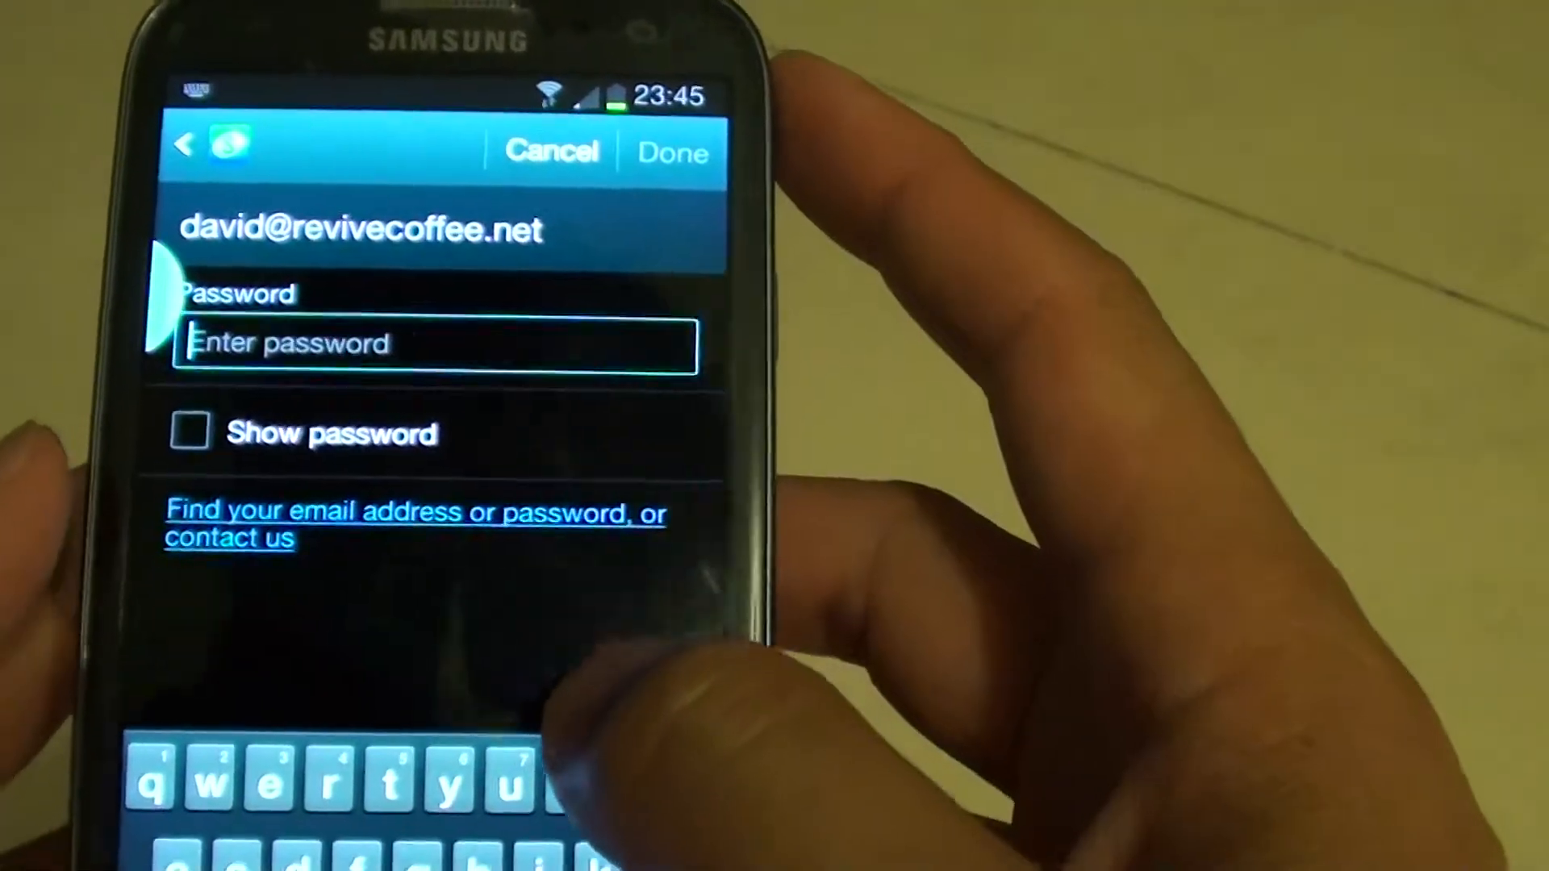
Step: Enter the Samsung account password and submit it with Done
type("password")
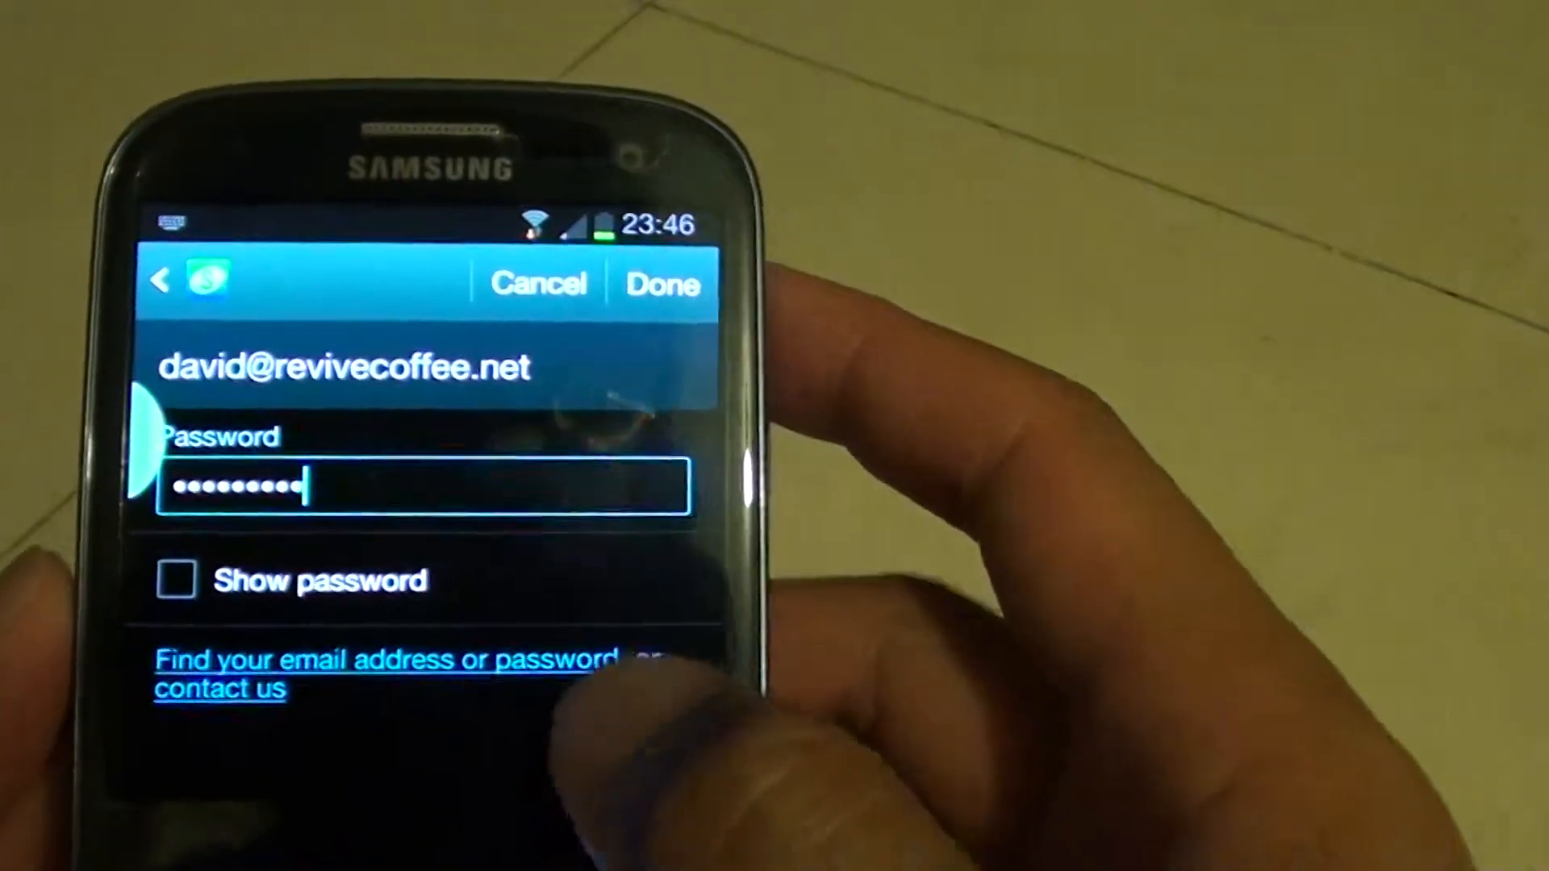
left_click(661, 285)
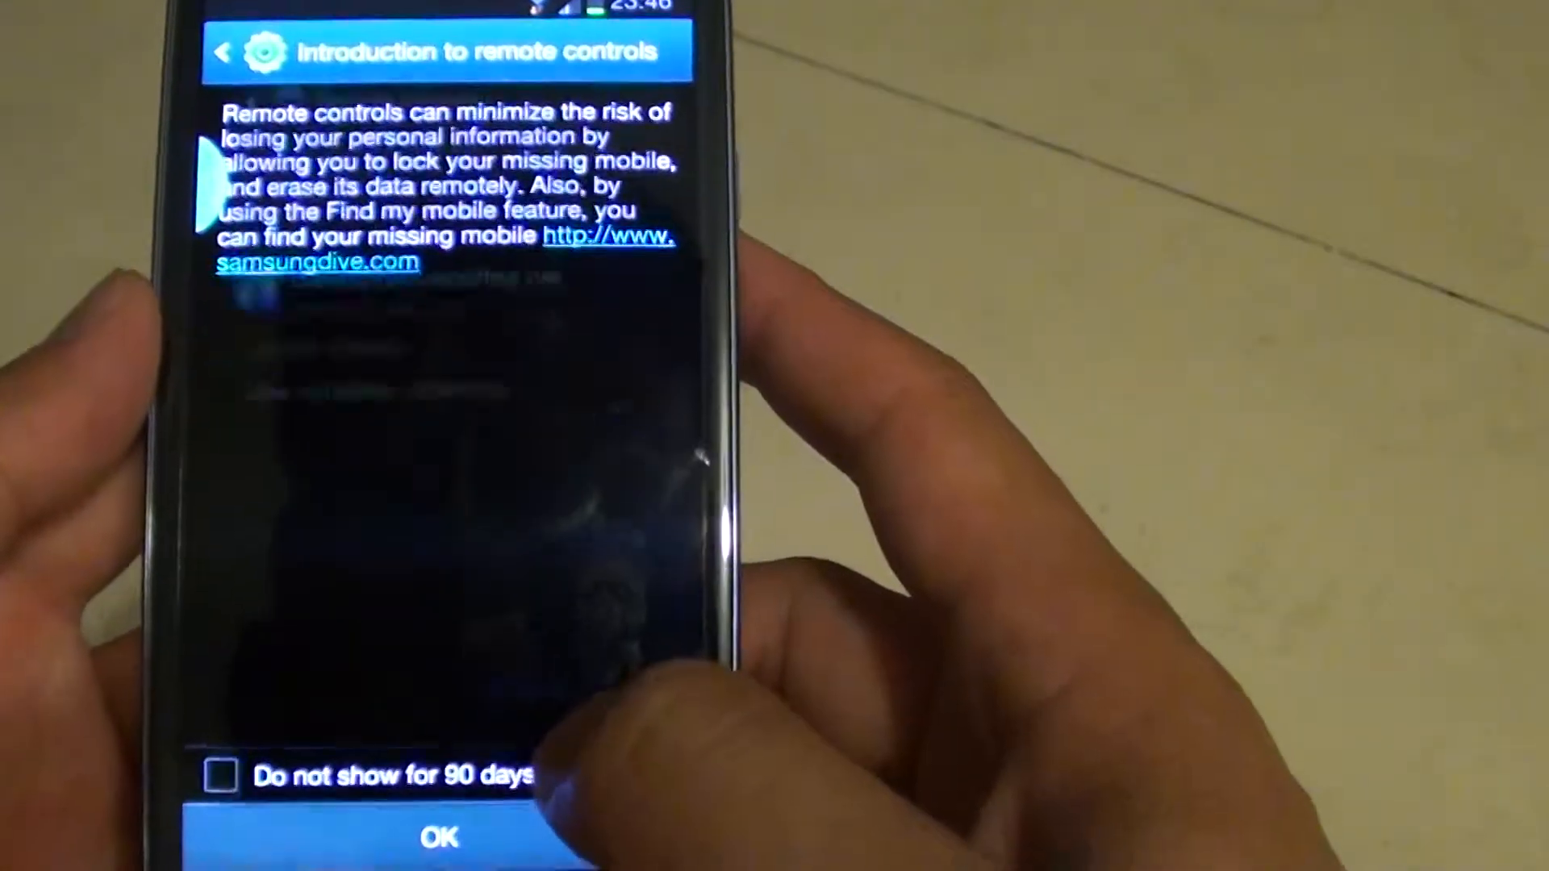
Step: Dismiss the remote controls introduction and agree to location consent via wireless networks
left_click(438, 837)
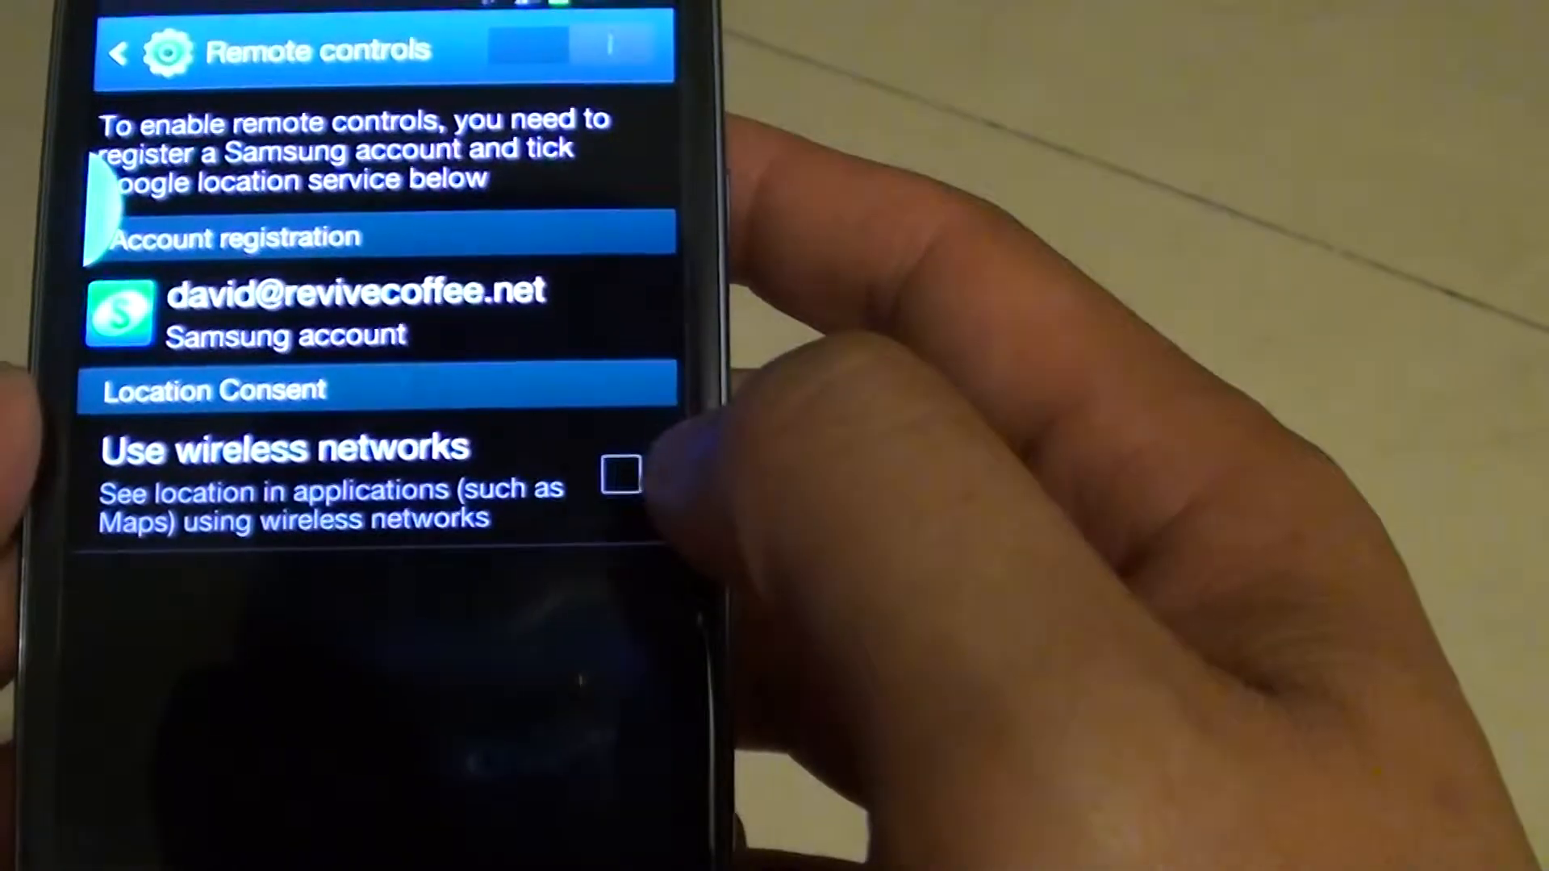
left_click(621, 479)
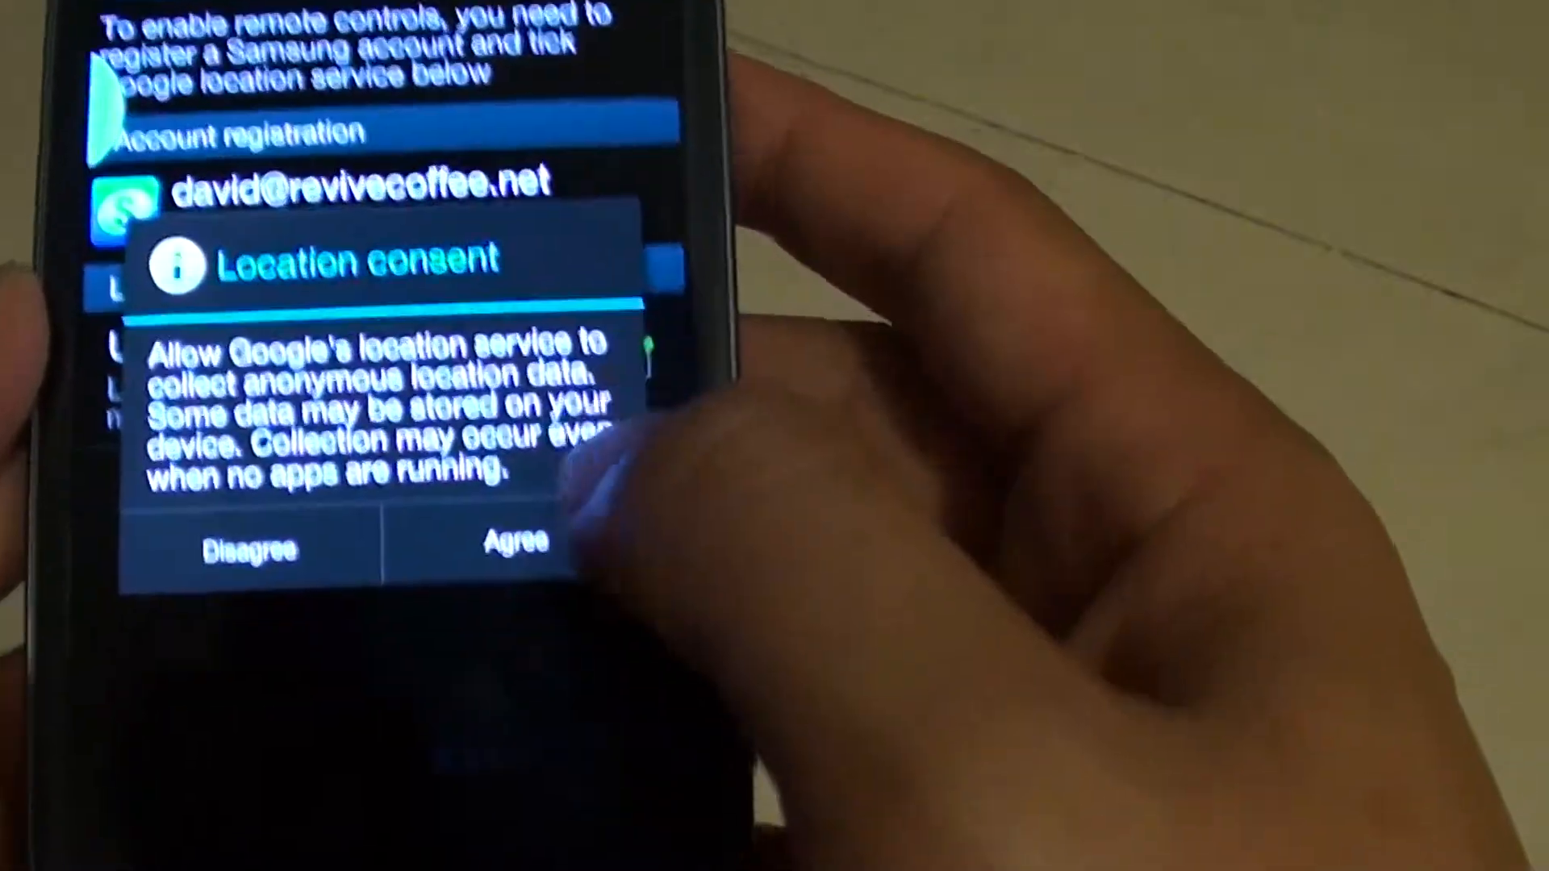
left_click(513, 542)
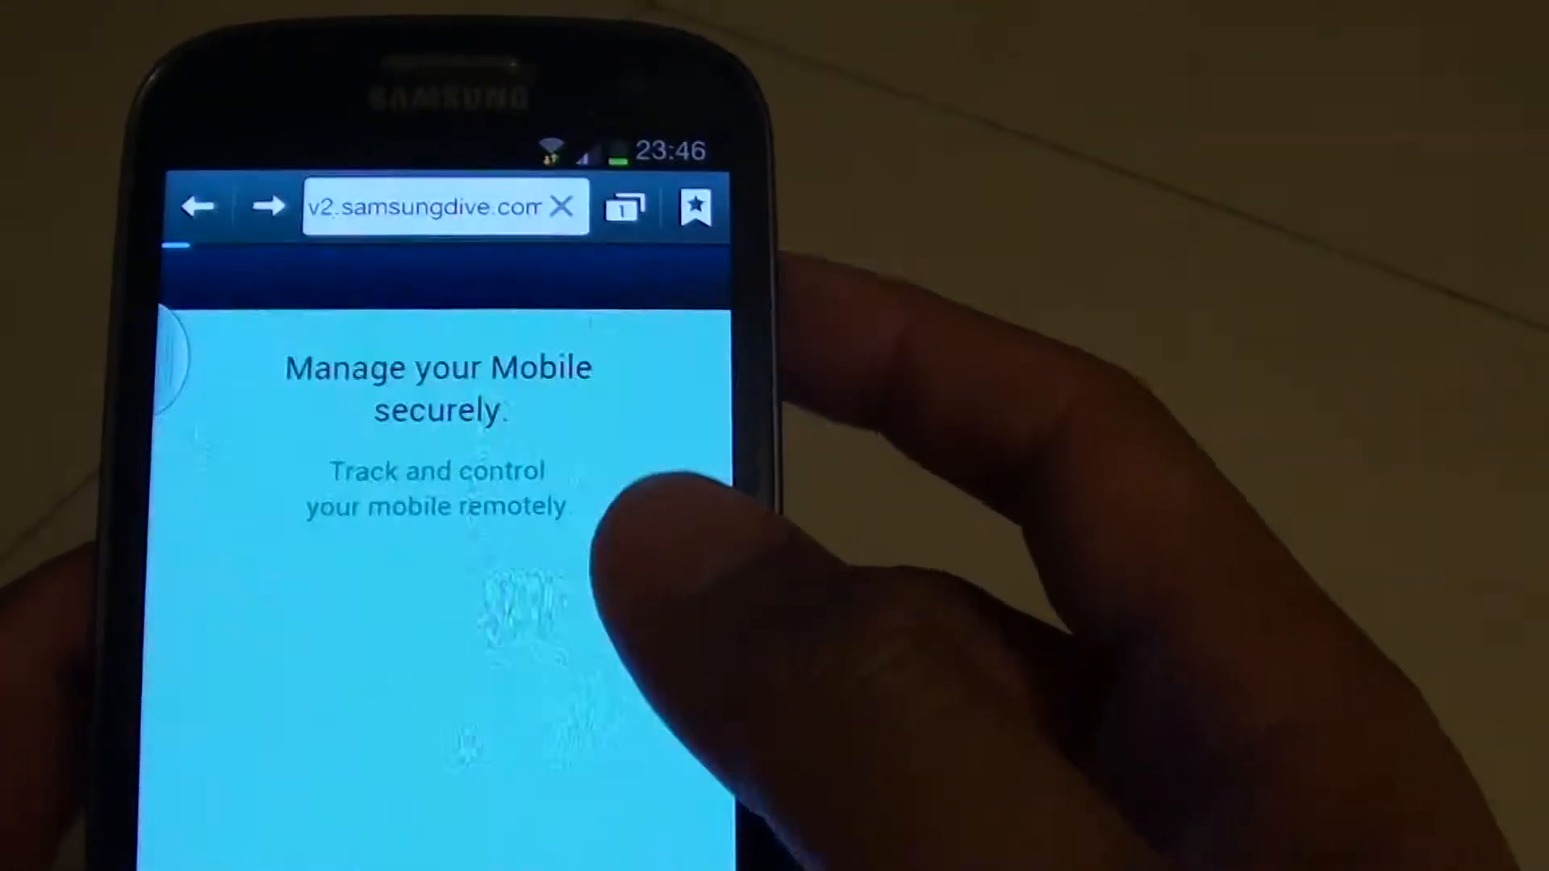
Step: Sign in to SamsungDive and scroll down to the phone's remote options list
left_click(444, 208)
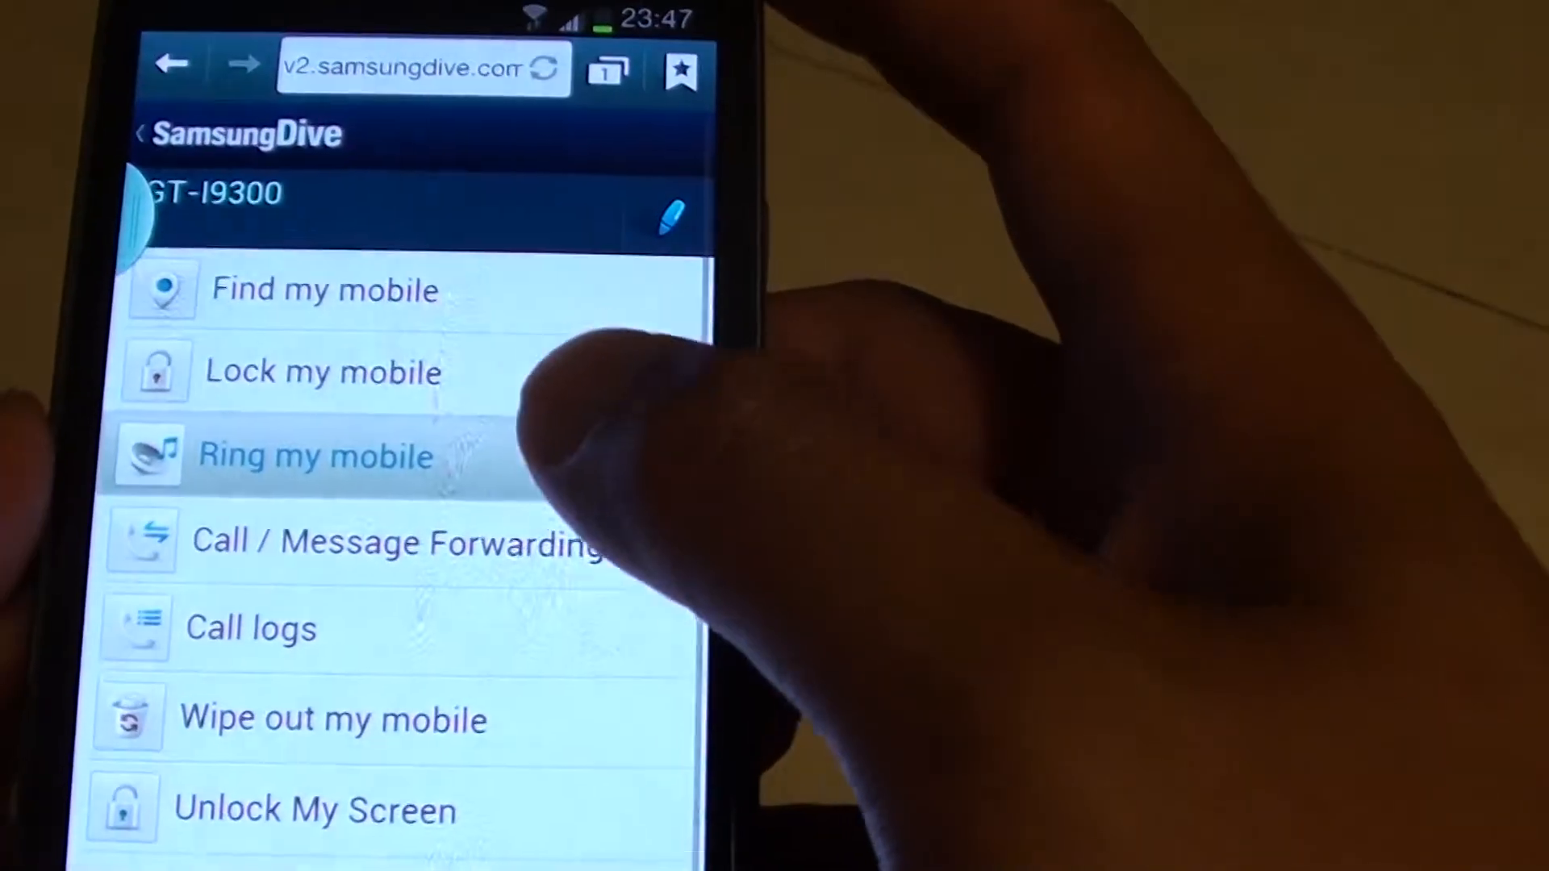
scroll("down", 3)
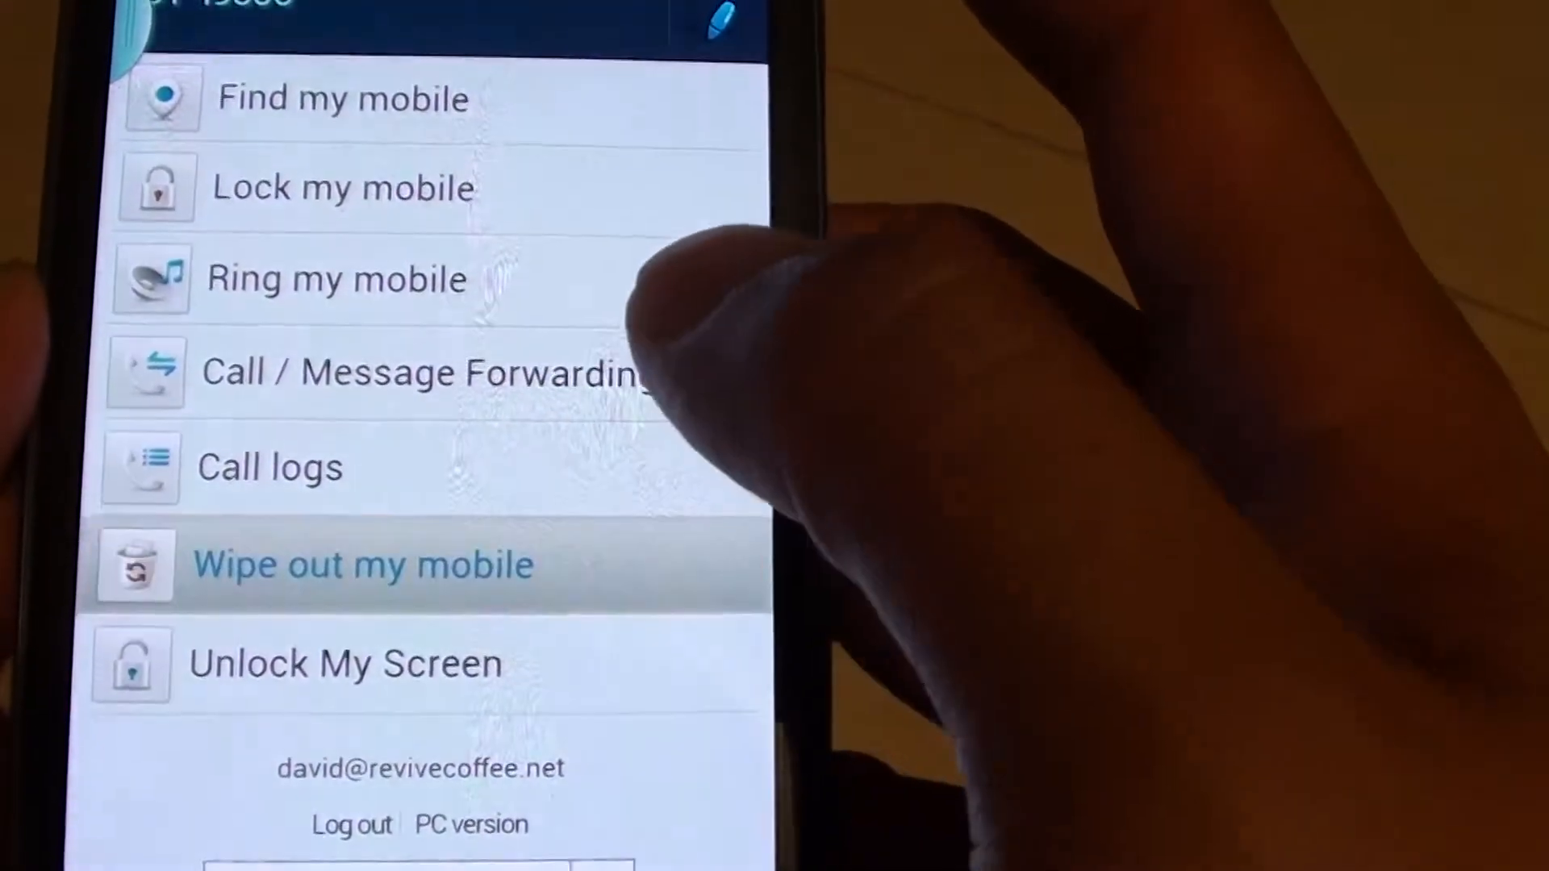
Step: Choose Factory Data Reset under Wipe out my mobile, agree to the terms, and select the login password field
left_click(364, 564)
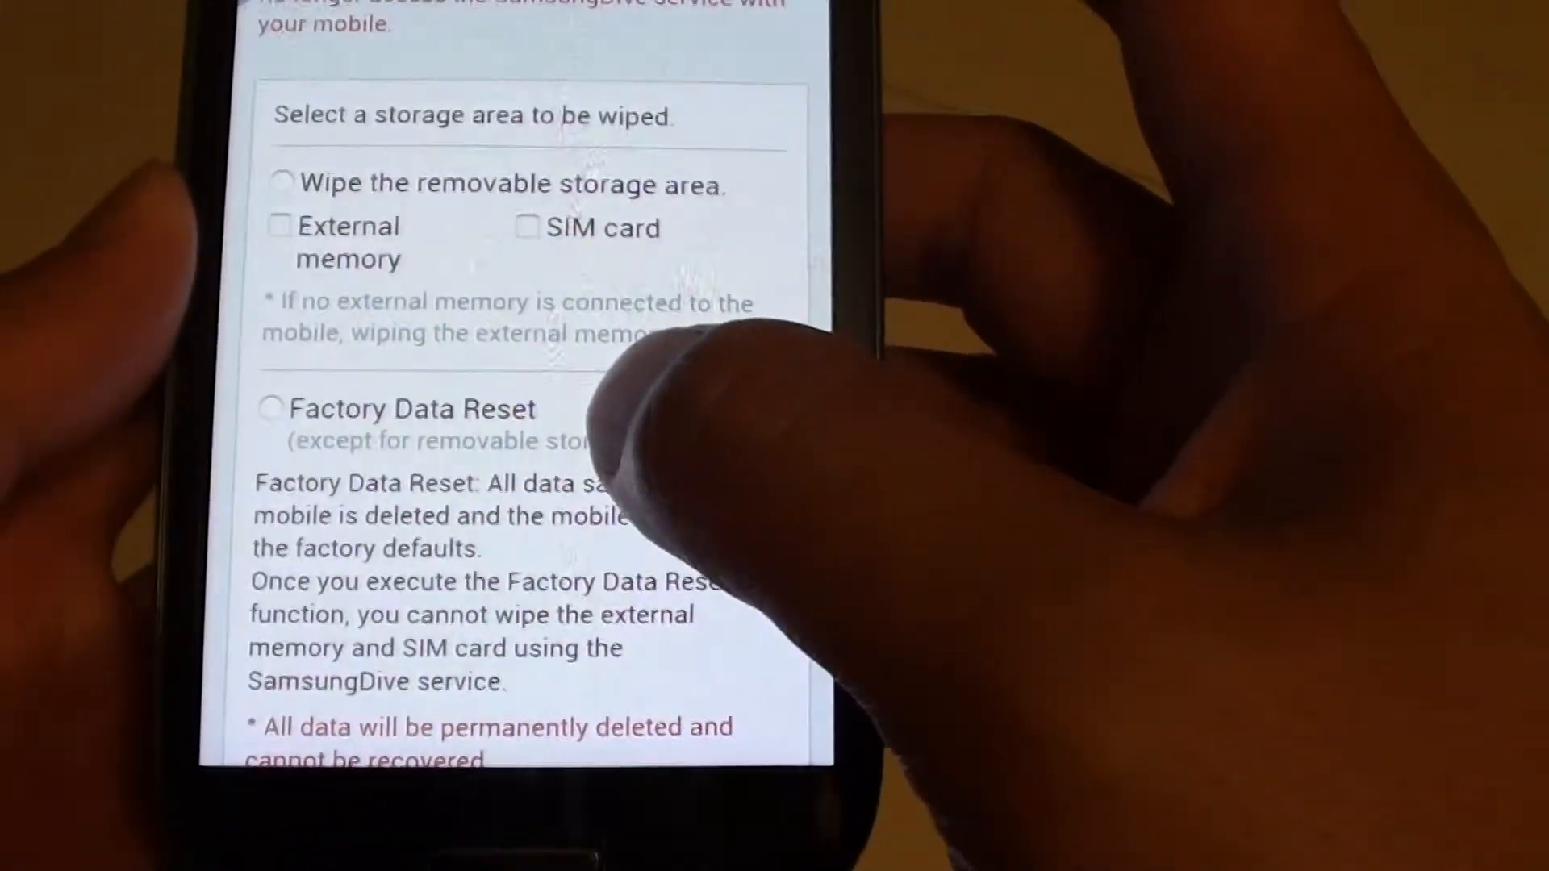
scroll("down", 3)
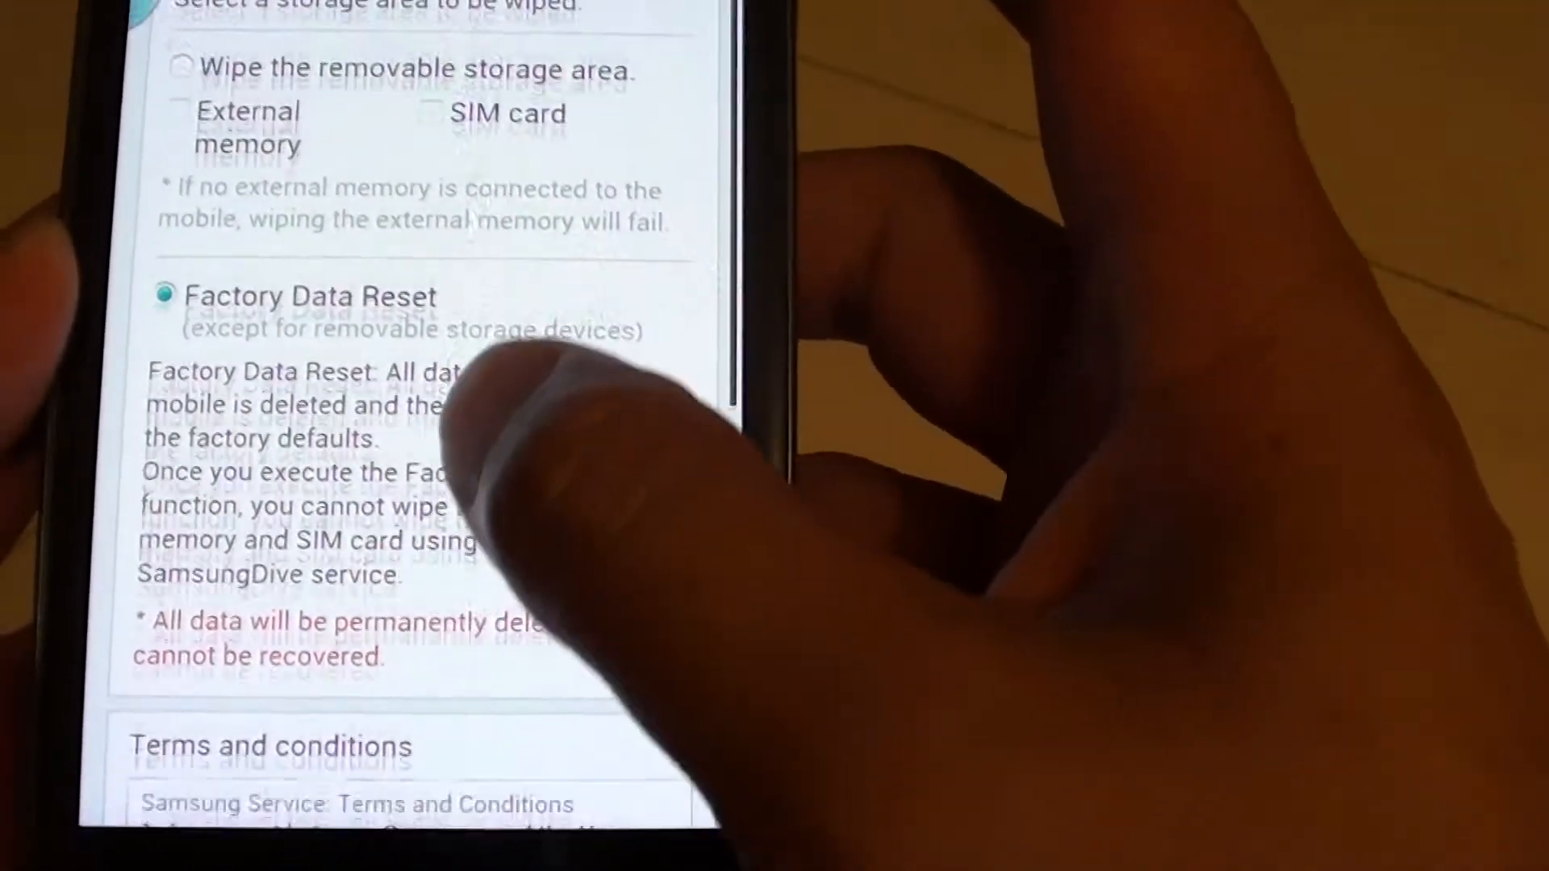
scroll("down", 3)
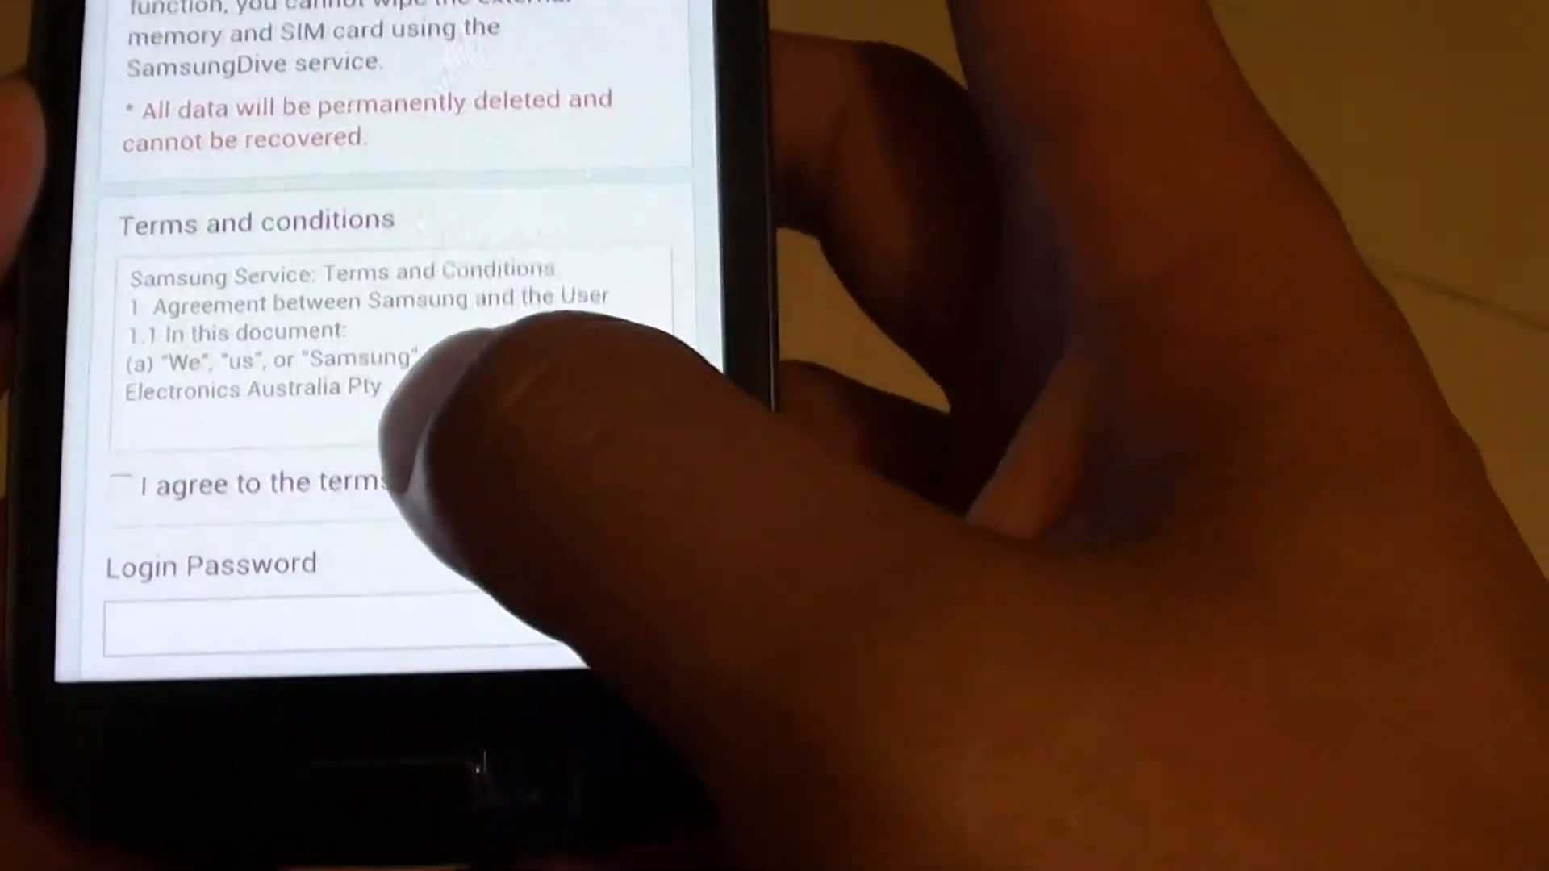
left_click(120, 515)
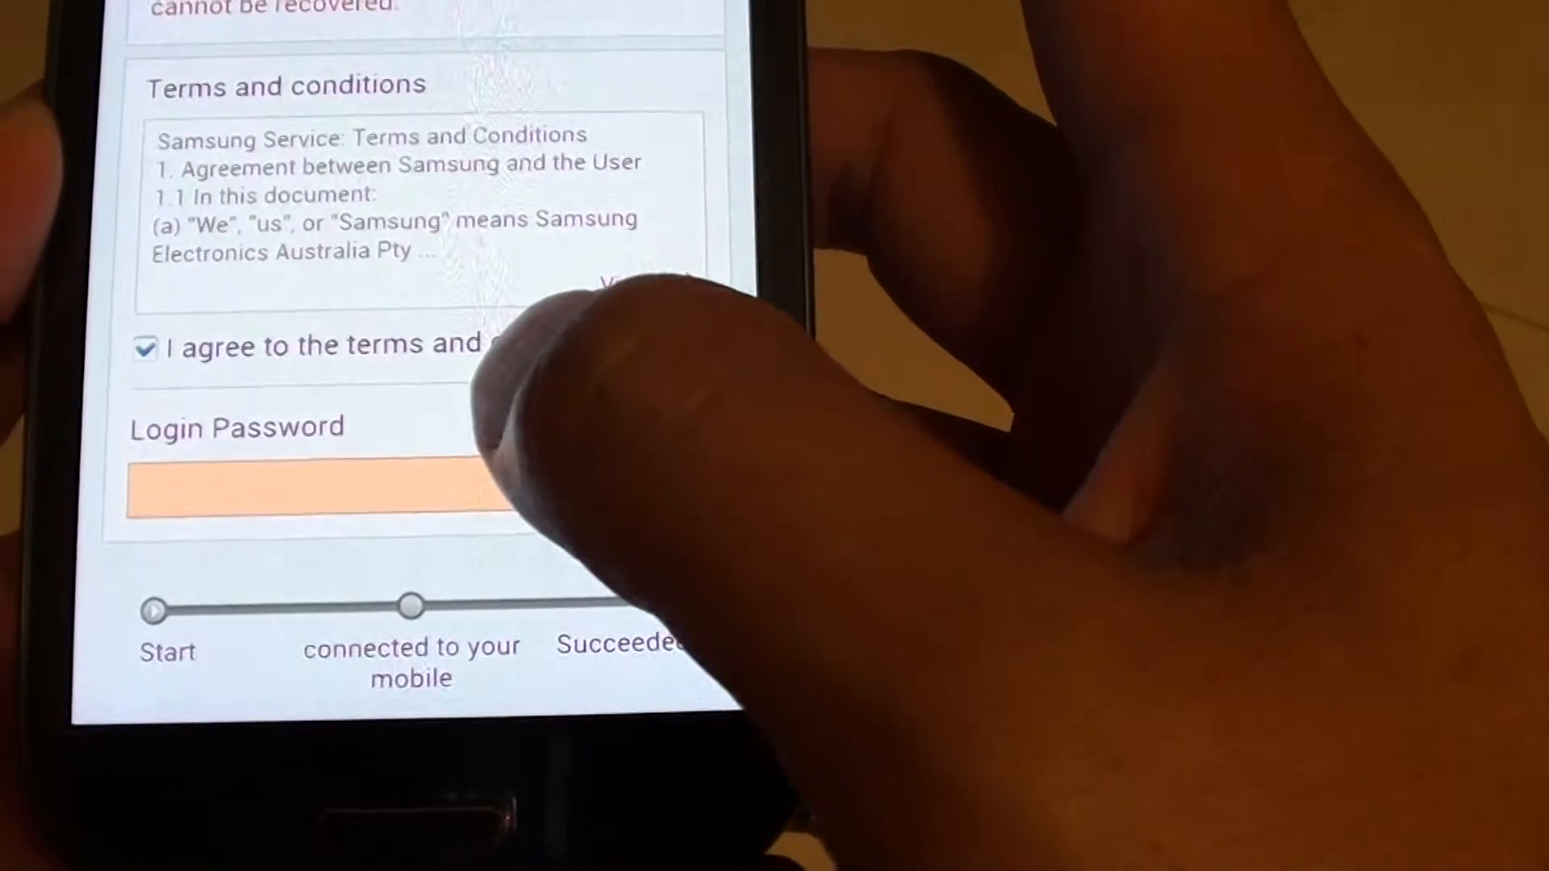
left_click(307, 494)
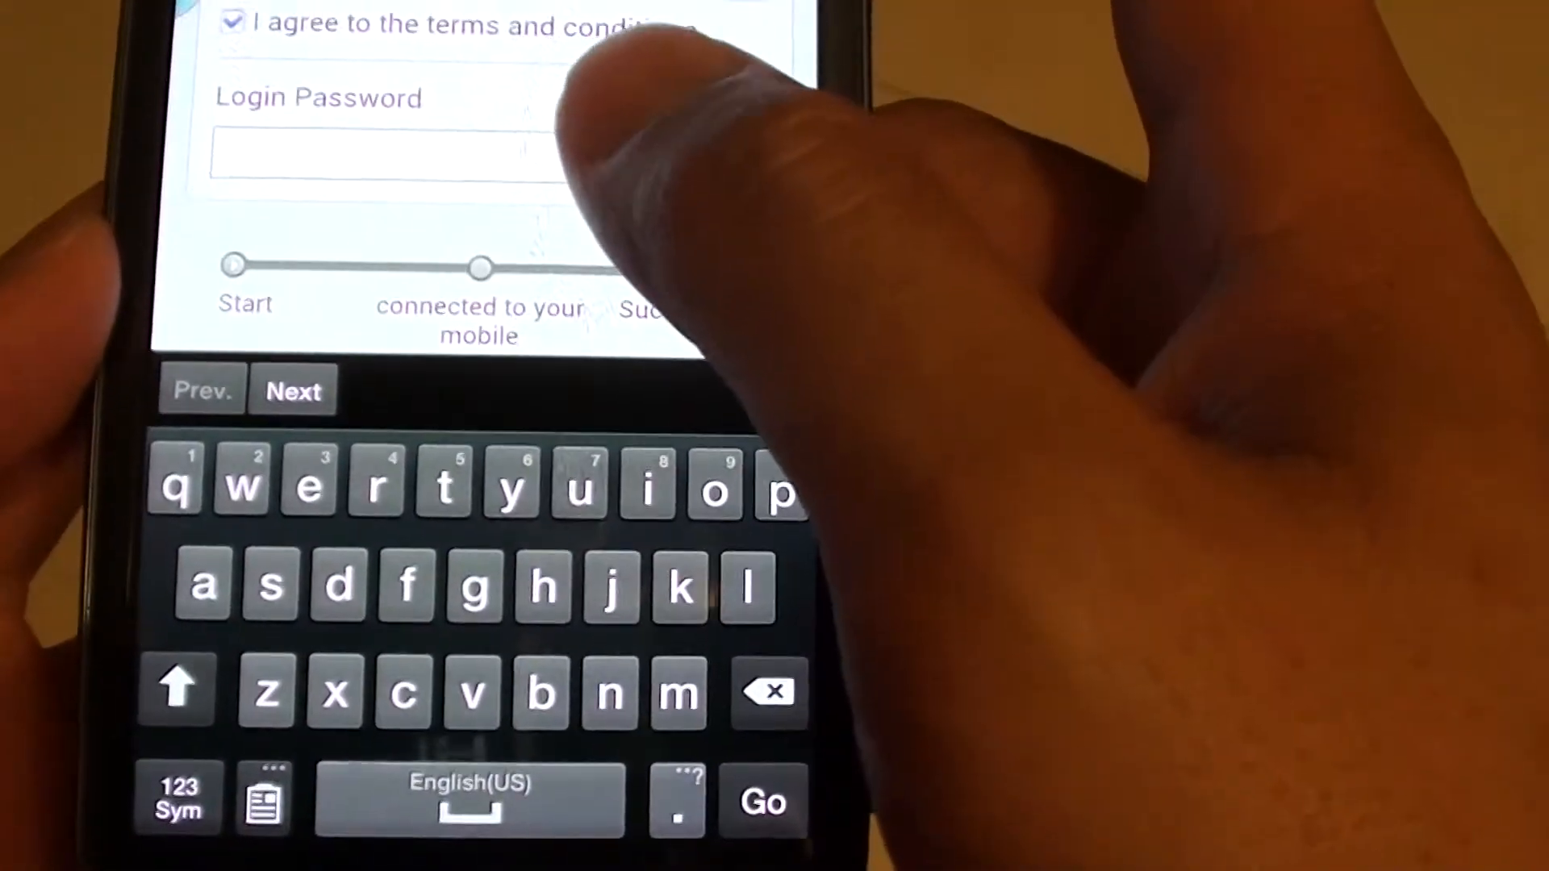